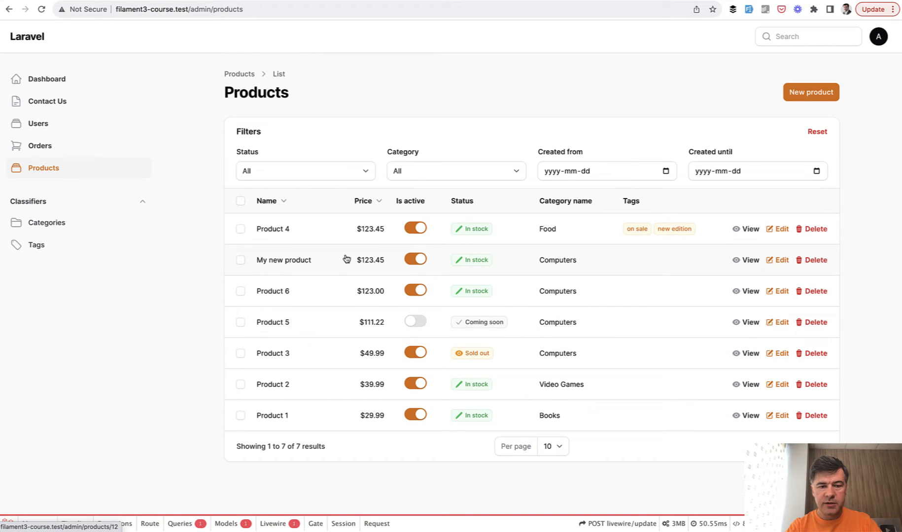
Step: Create an in-stock Books product priced 123, renaming it from the taken 'Product 6' to 'Product 7'
left_click(810, 92)
type("Produ")
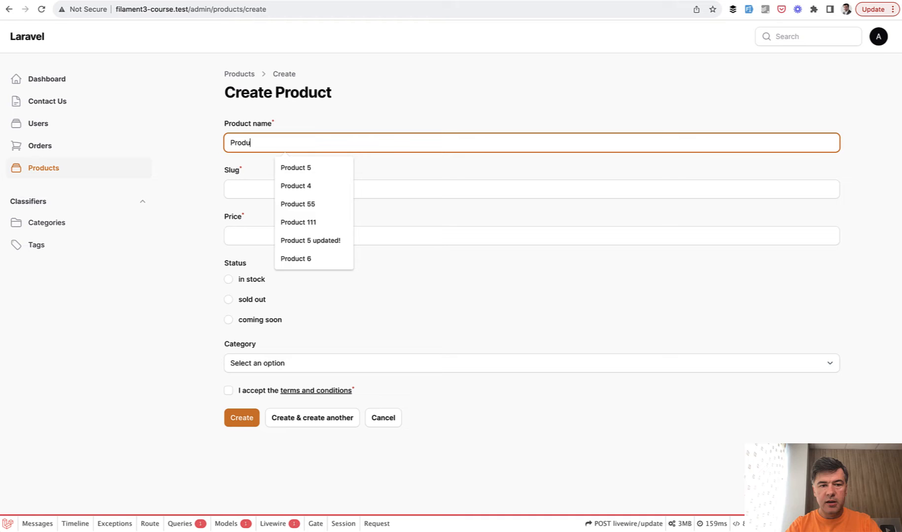
left_click(296, 258)
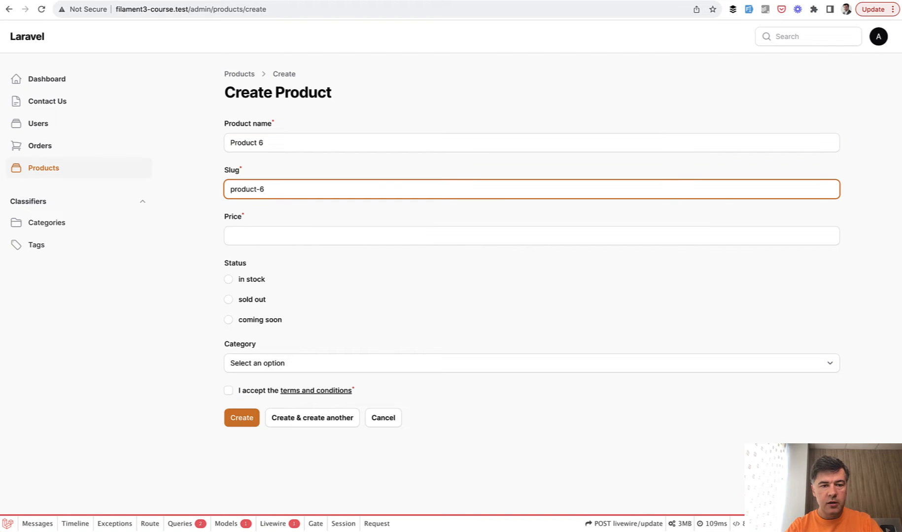
left_click(530, 236)
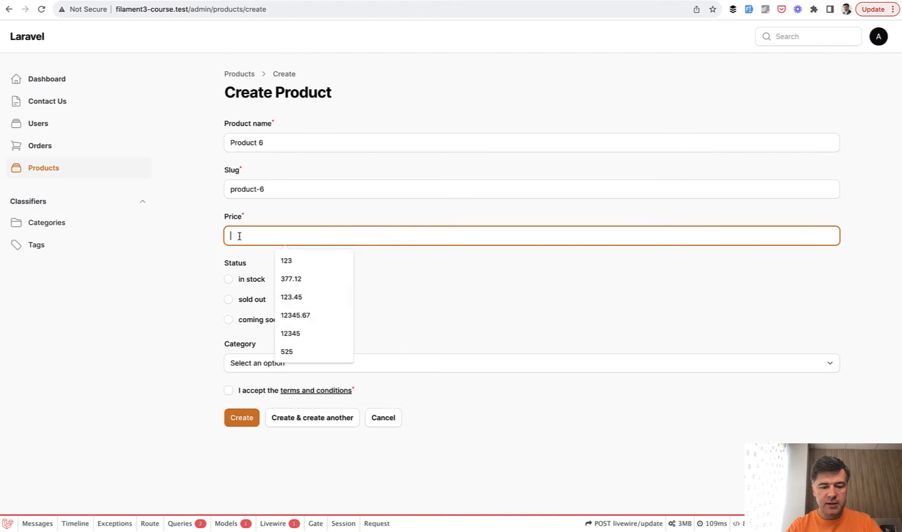
left_click(286, 260)
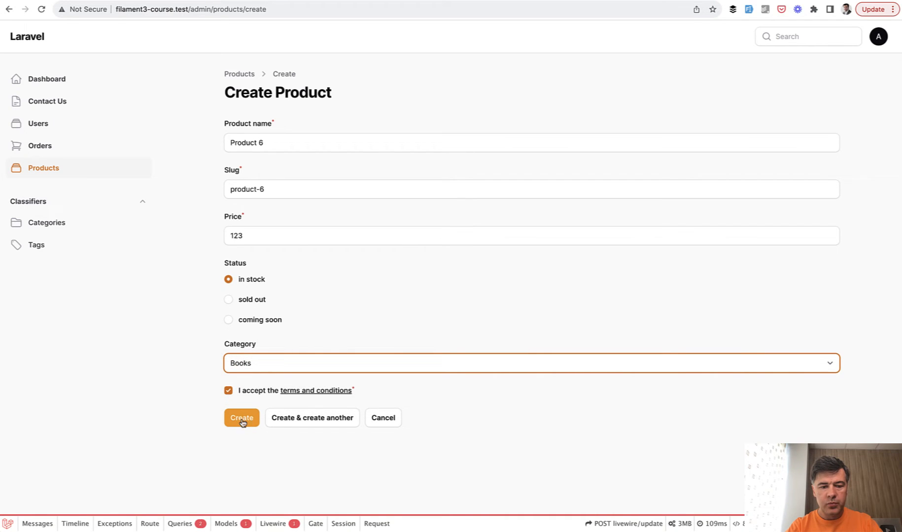
left_click(241, 418)
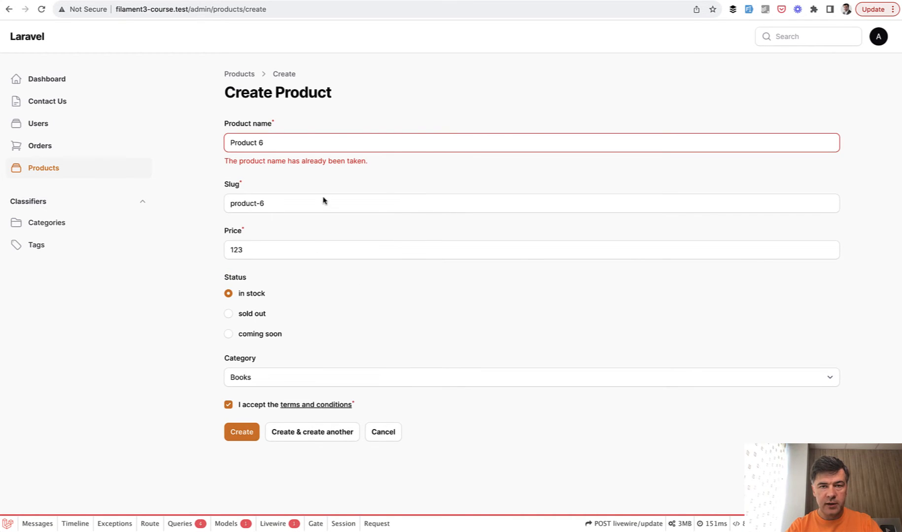
left_click(321, 142)
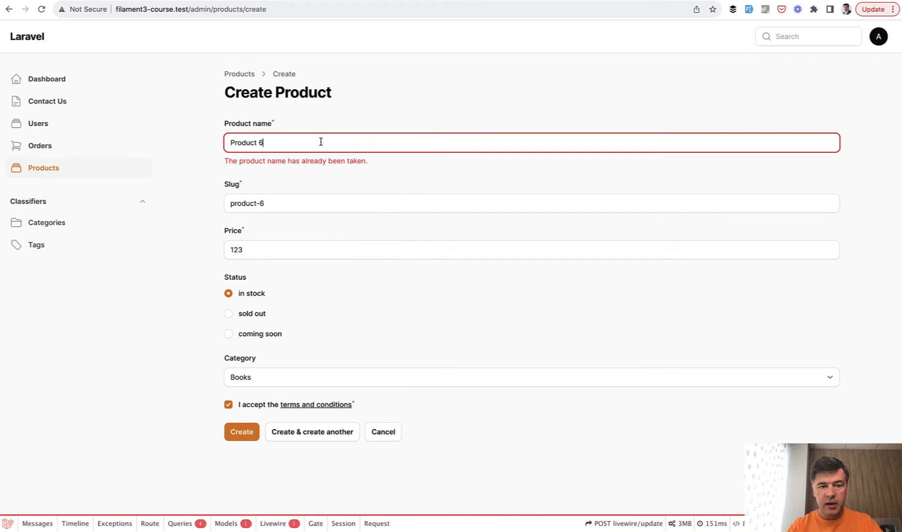
type("Product 7")
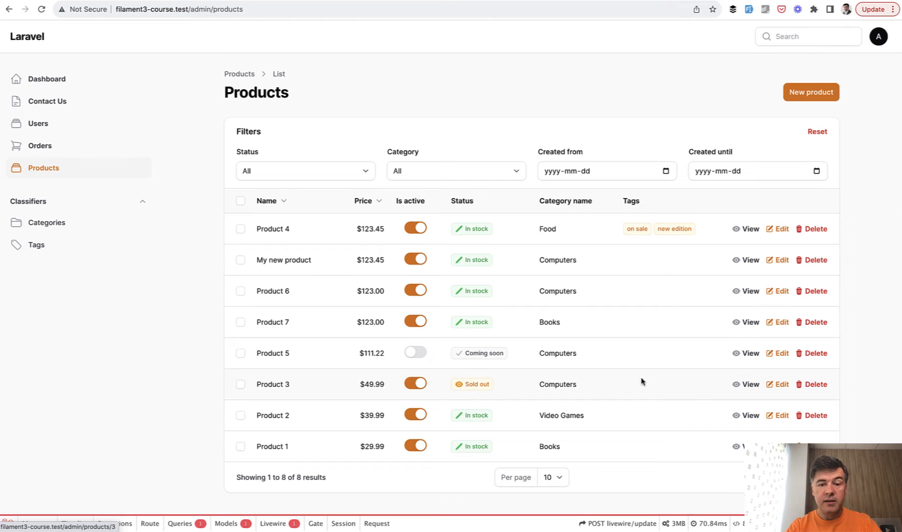
Step: Edit Product 7 and highlight the 'name has already been taken' validation message
left_click(780, 322)
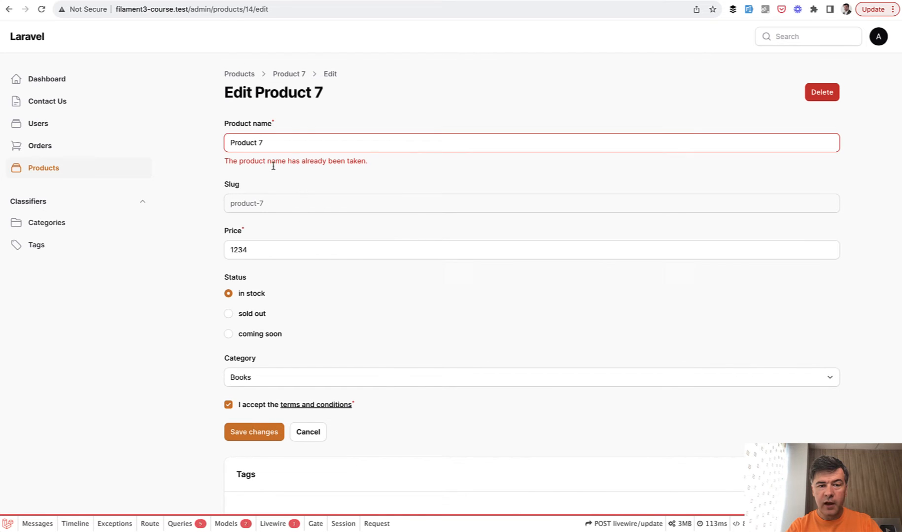
left_click_drag(252, 161, 307, 161)
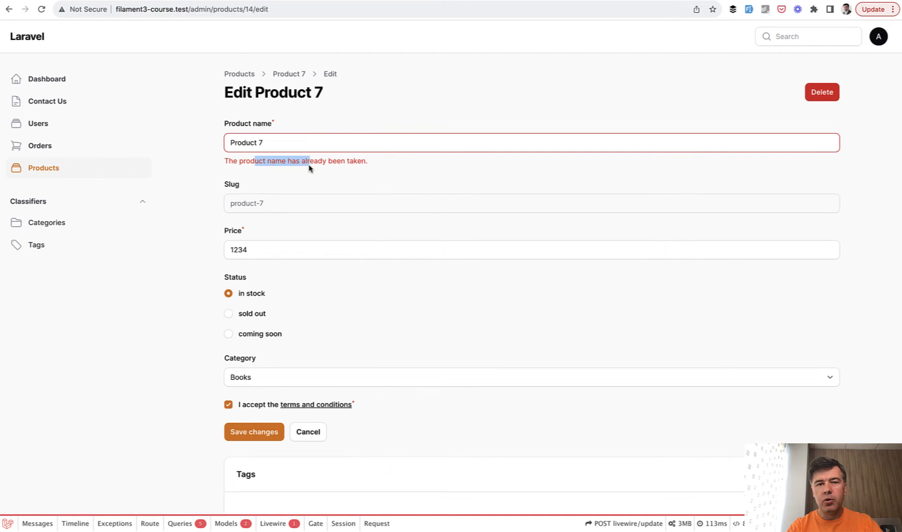
mouse_move(452, 196)
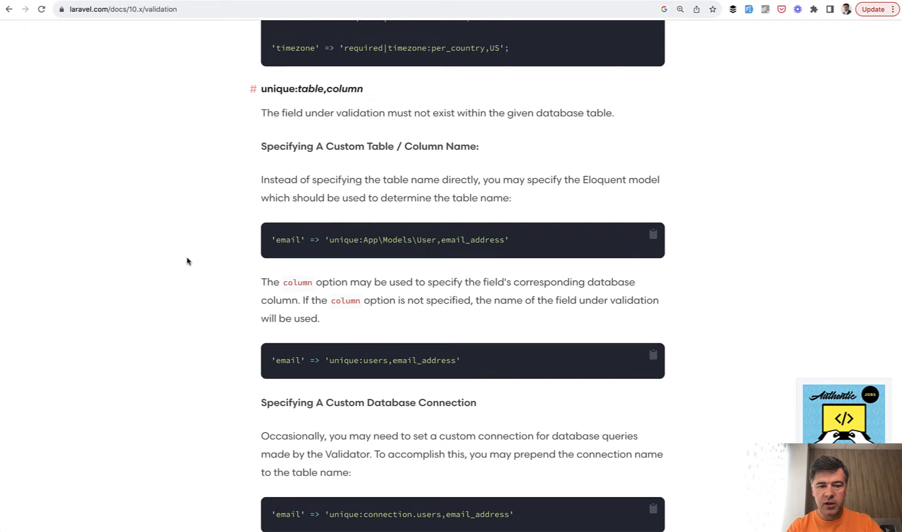
Step: Scroll the Laravel validation docs down to 'Forcing A Unique Rule To Ignore A Given ID'
scroll("down", 3)
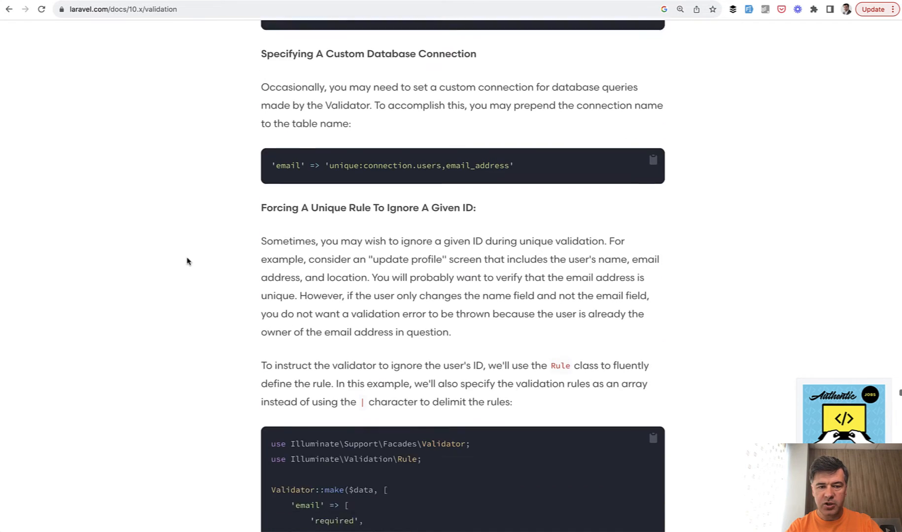
scroll("down", 3)
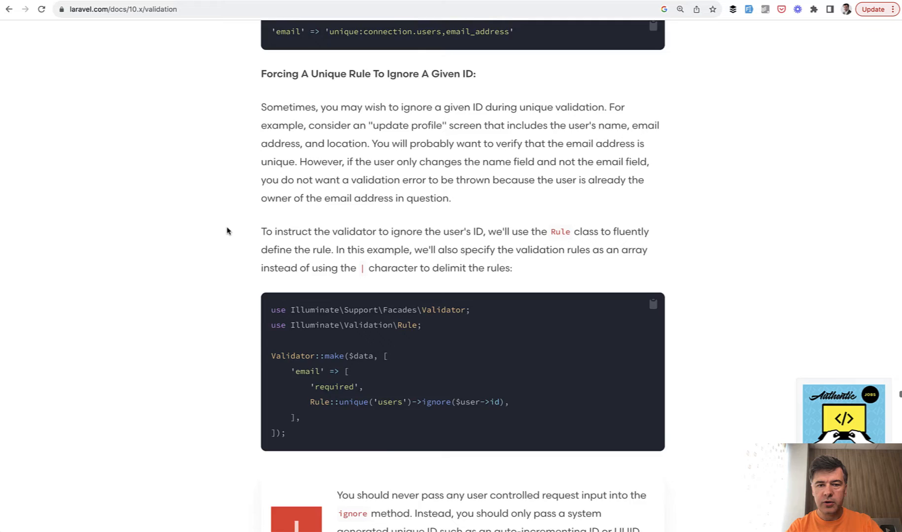
scroll("down", 3)
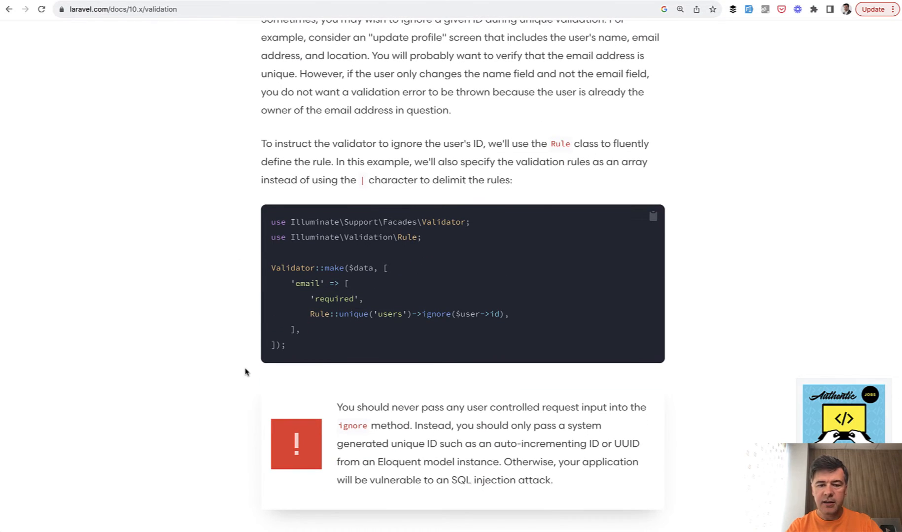
mouse_move(104, 338)
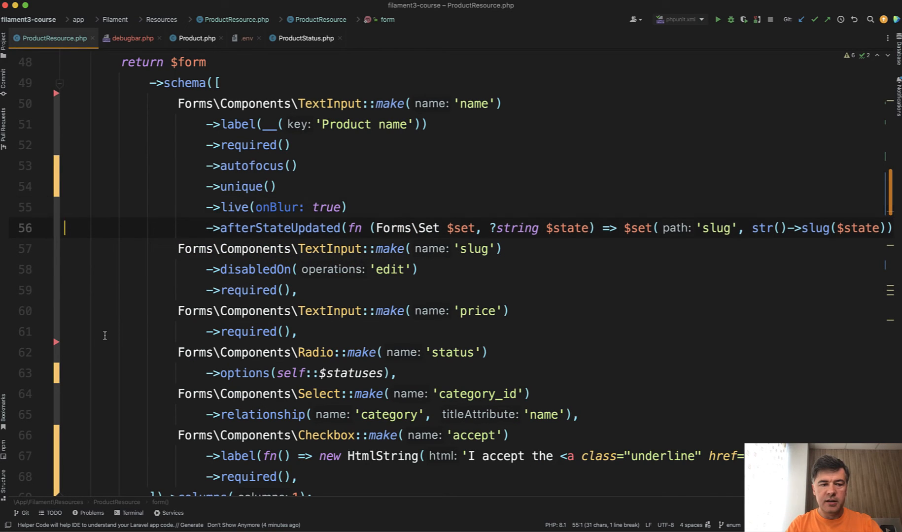
Step: Change the name TextInput's rule in ProductResource.php to ->unique(ignoreRecord: true)
left_click(271, 186)
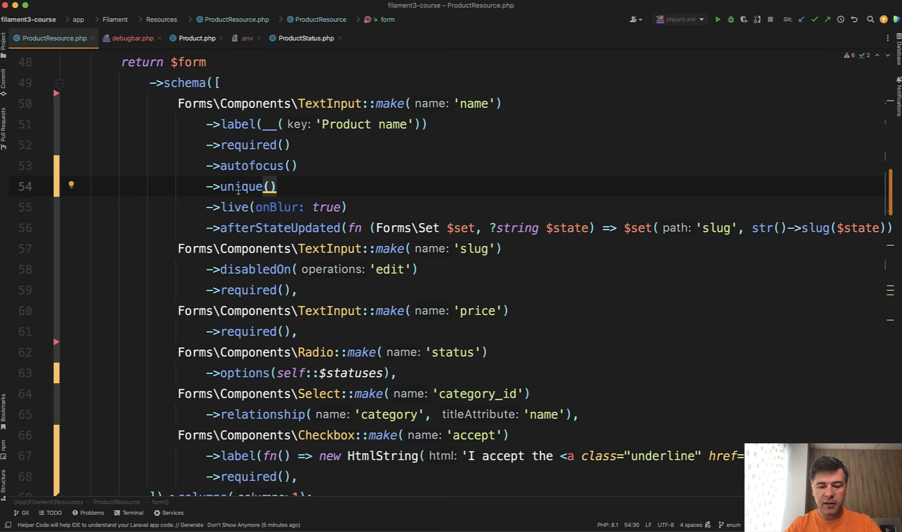
type("ignoreRecord:")
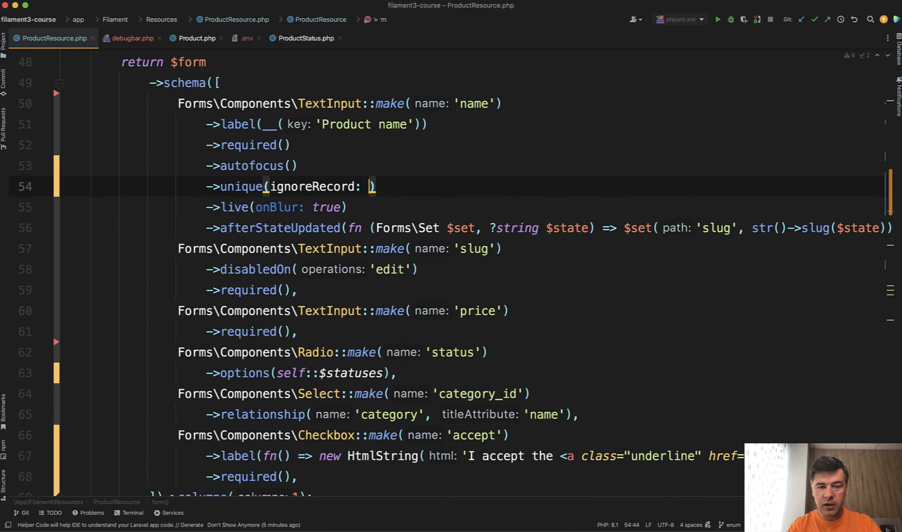
type("true")
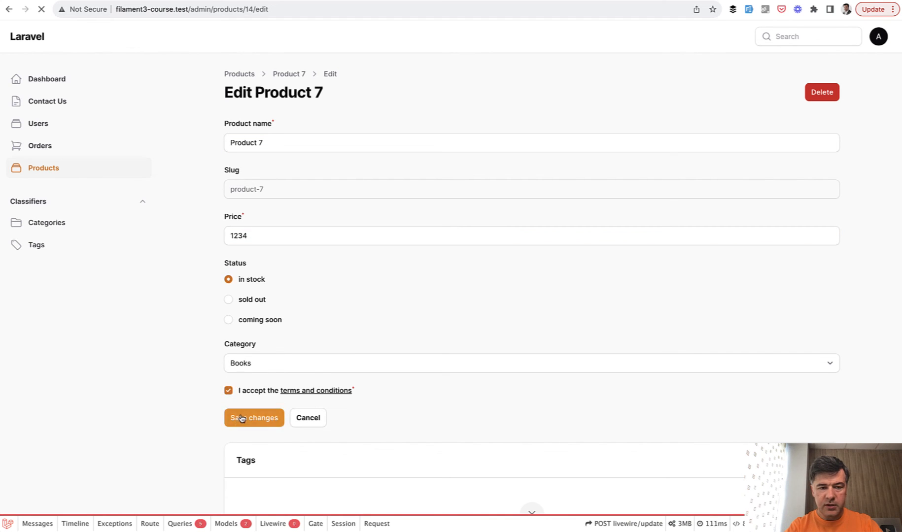
Step: Save Product 7's edit form again, now with no duplicate-name error
left_click(254, 418)
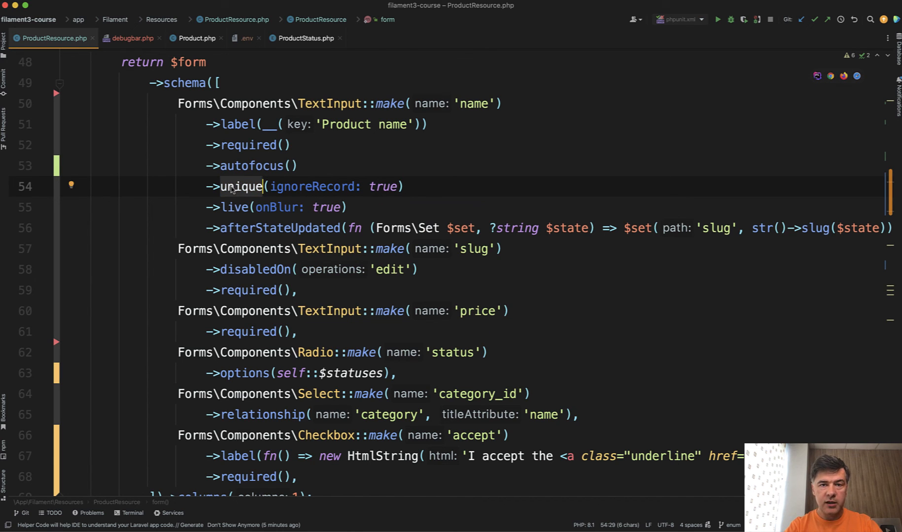
Step: Return to ProductResource.php, on the live onBlur line below ->unique(ignoreRecord: true)
left_click(347, 207)
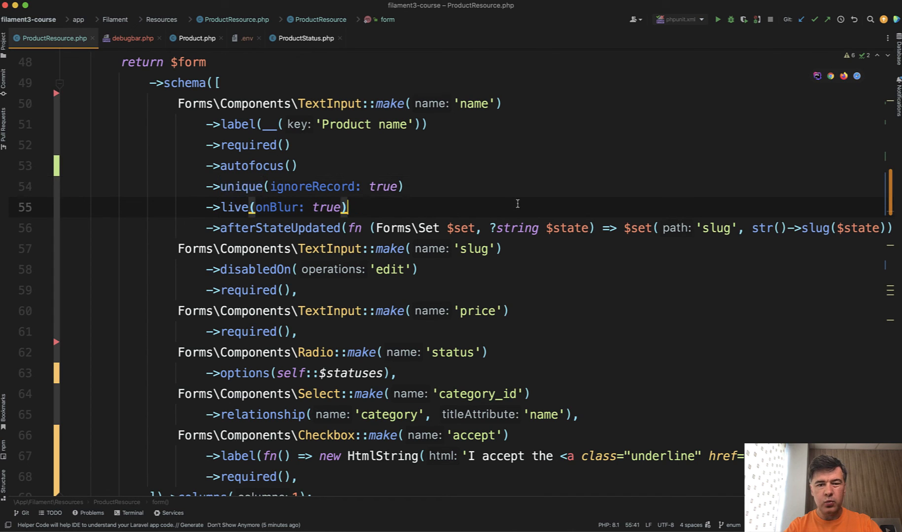